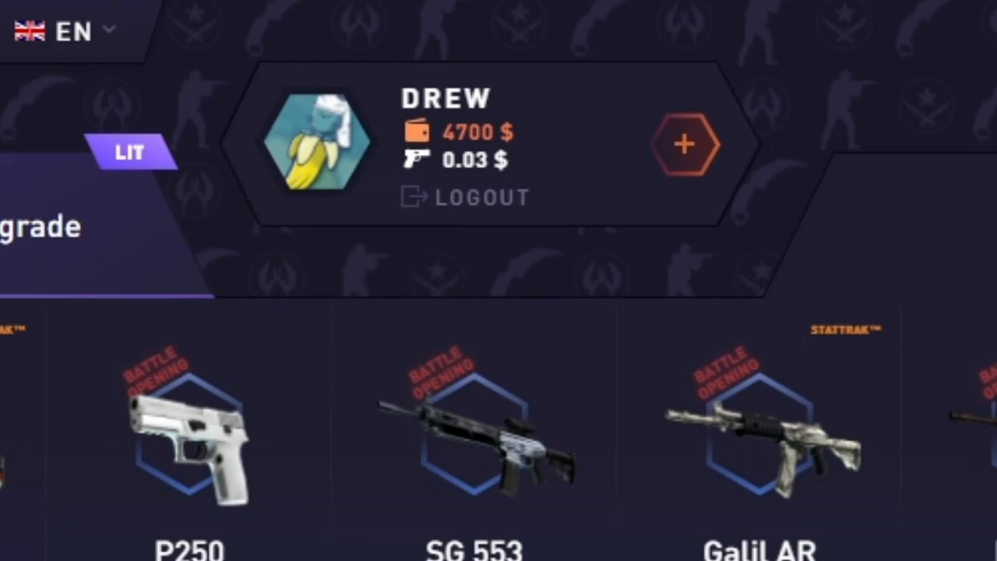
# Step: Start a new case battle and add the Grim and Green Fingers cases, totalling 626 $
pyautogui.hscroll(-3)
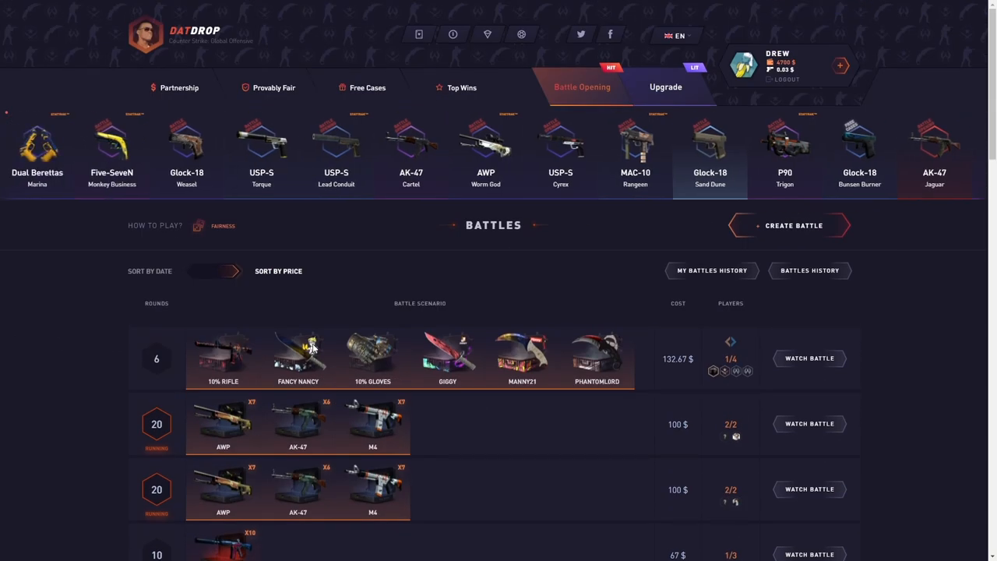
pyautogui.click(793, 225)
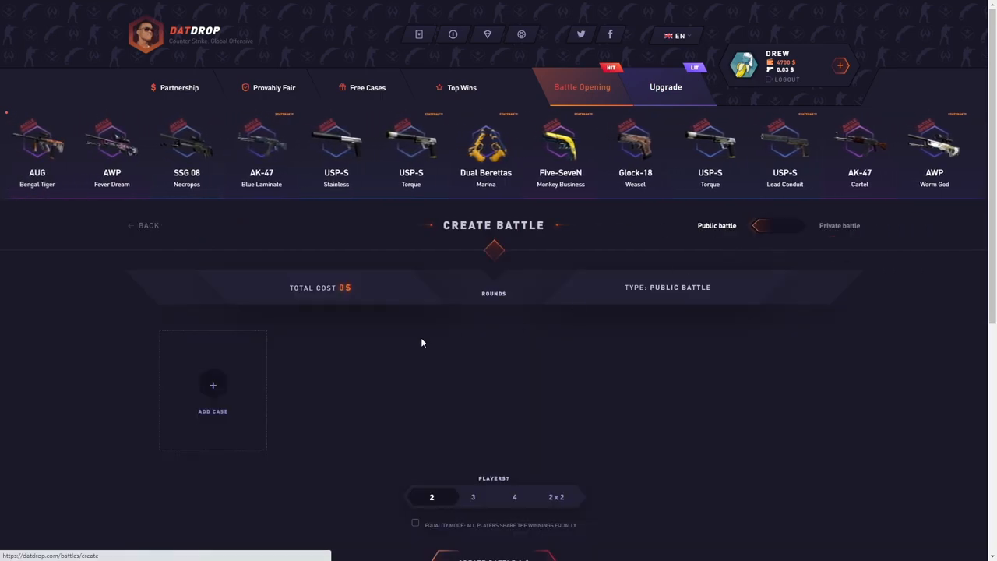
pyautogui.click(213, 384)
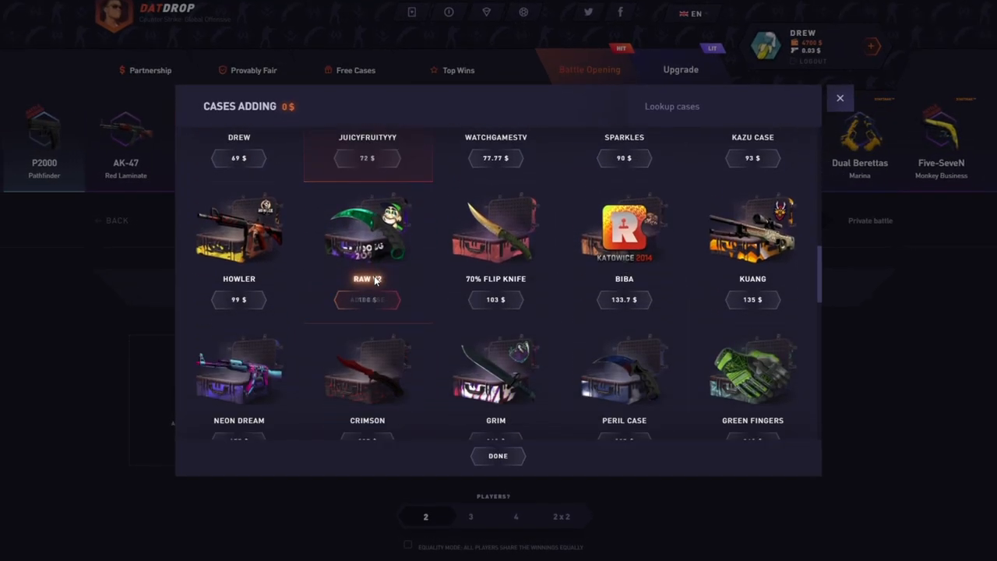
pyautogui.scroll(-3)
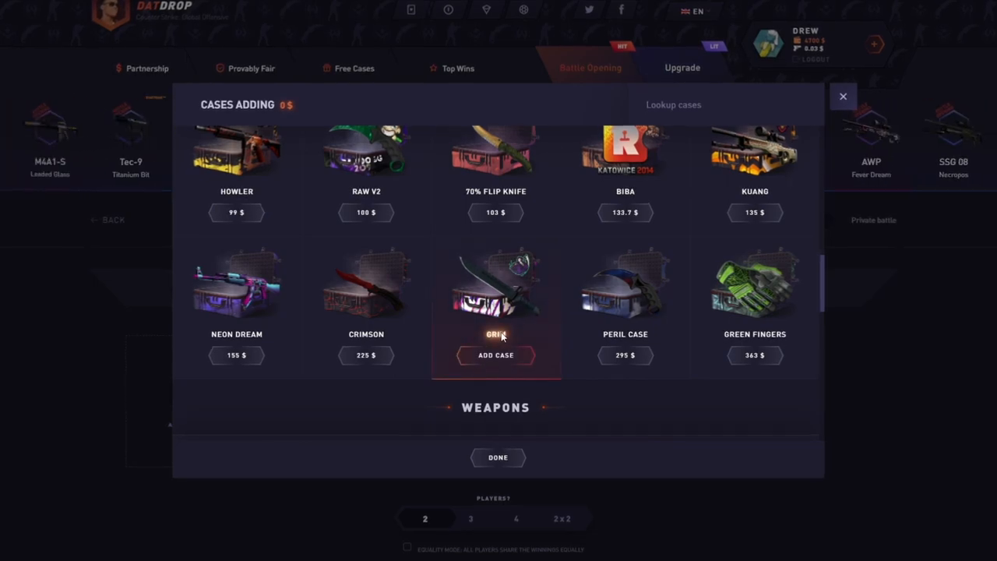
pyautogui.moveTo(755, 296)
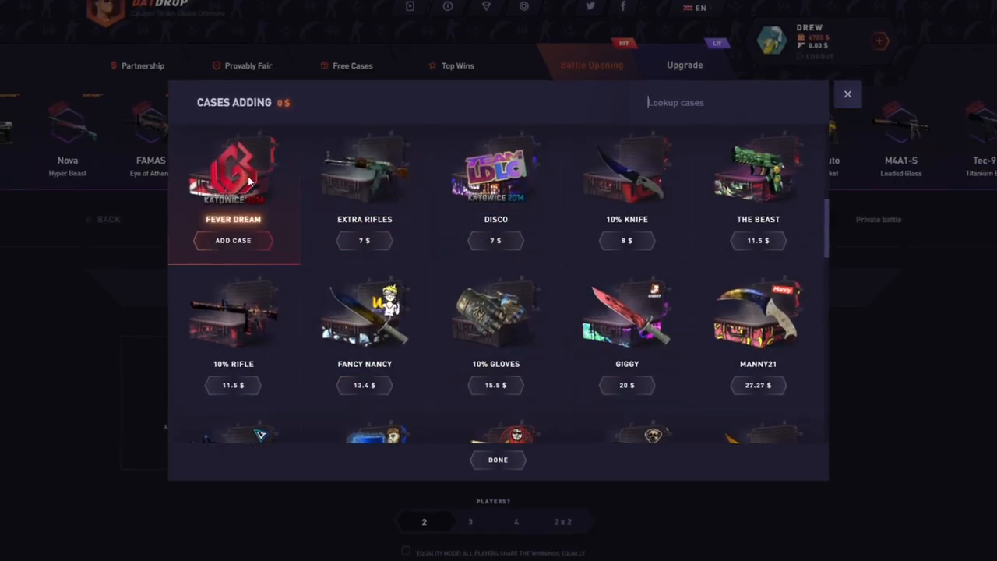
pyautogui.scroll(-3)
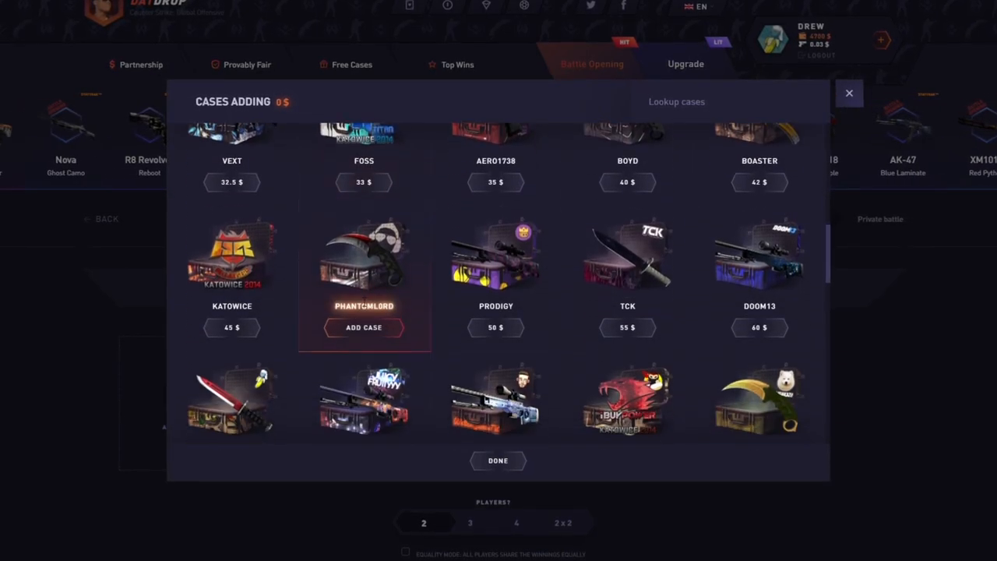
pyautogui.scroll(-3)
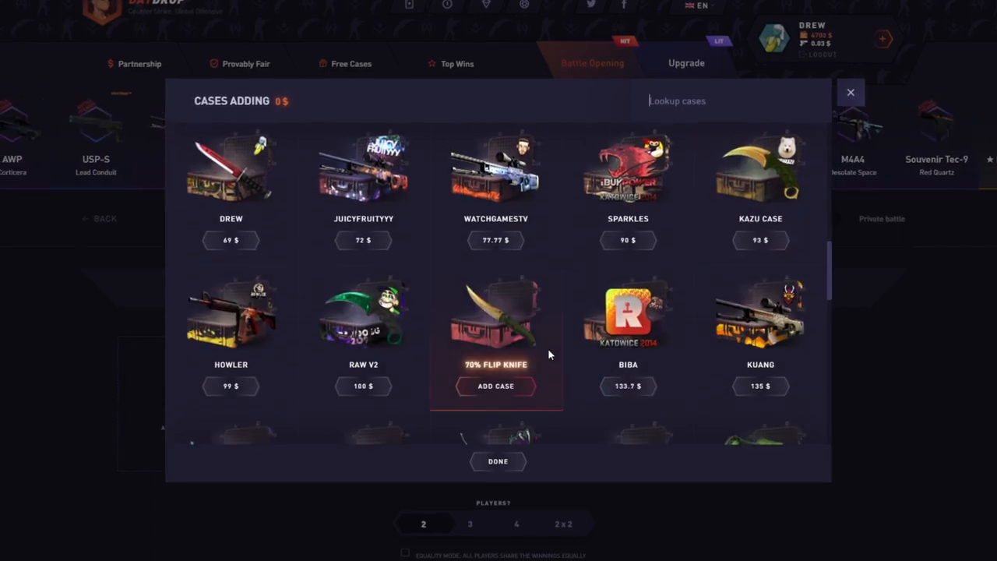
pyautogui.scroll(-3)
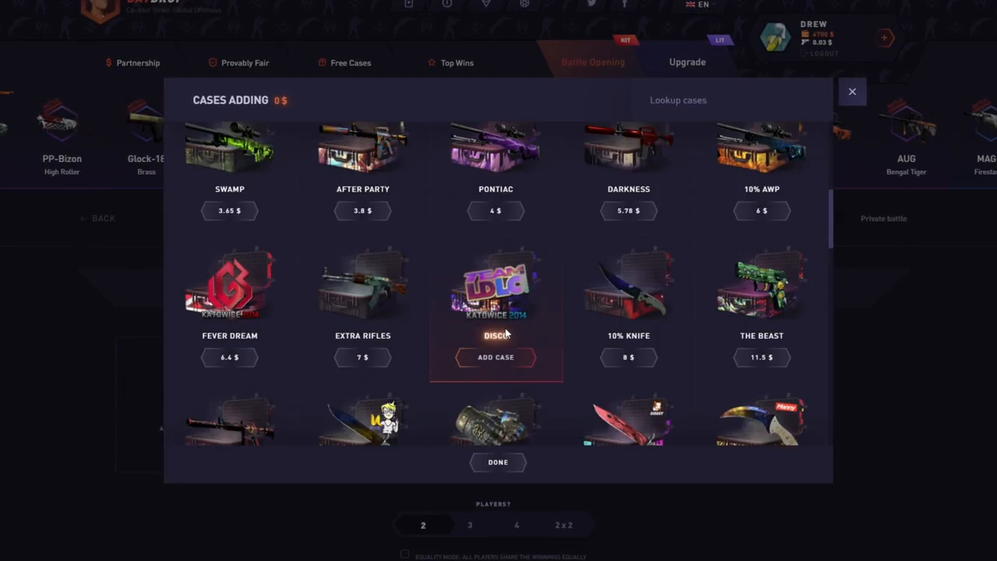
pyautogui.scroll(-3)
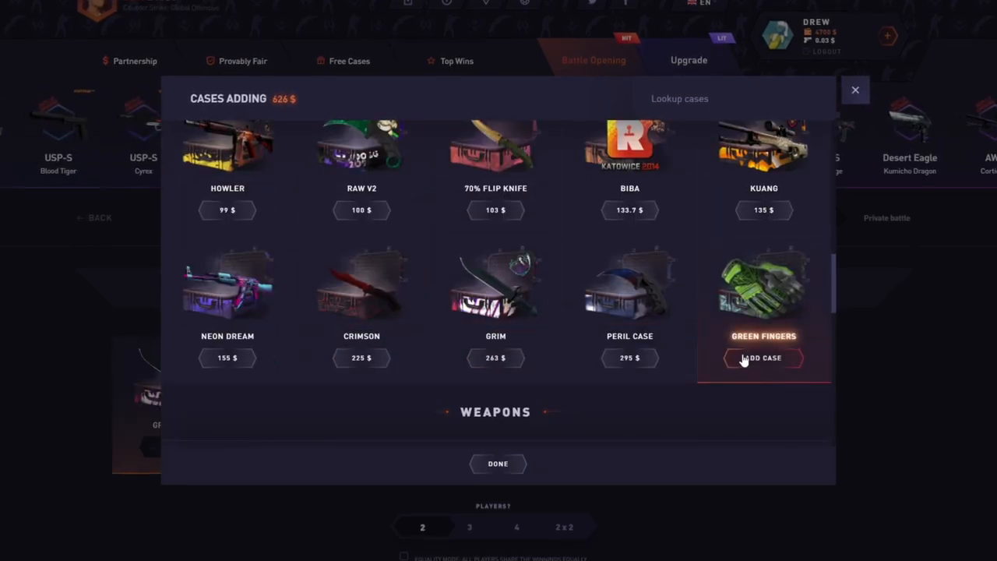
# Step: Create the 626 $ battle, then return to the main page and browse down to King Cases
pyautogui.click(498, 464)
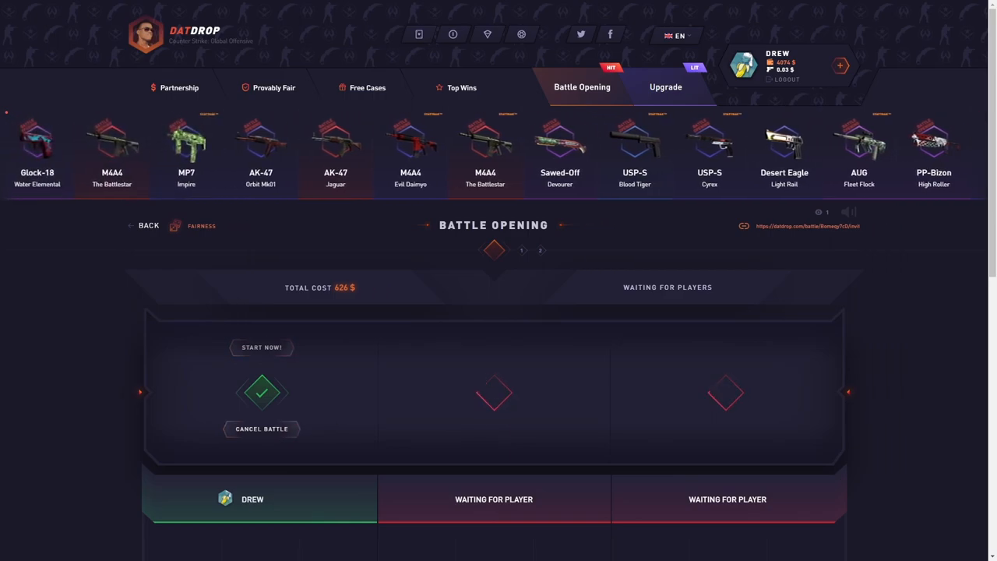
pyautogui.click(581, 87)
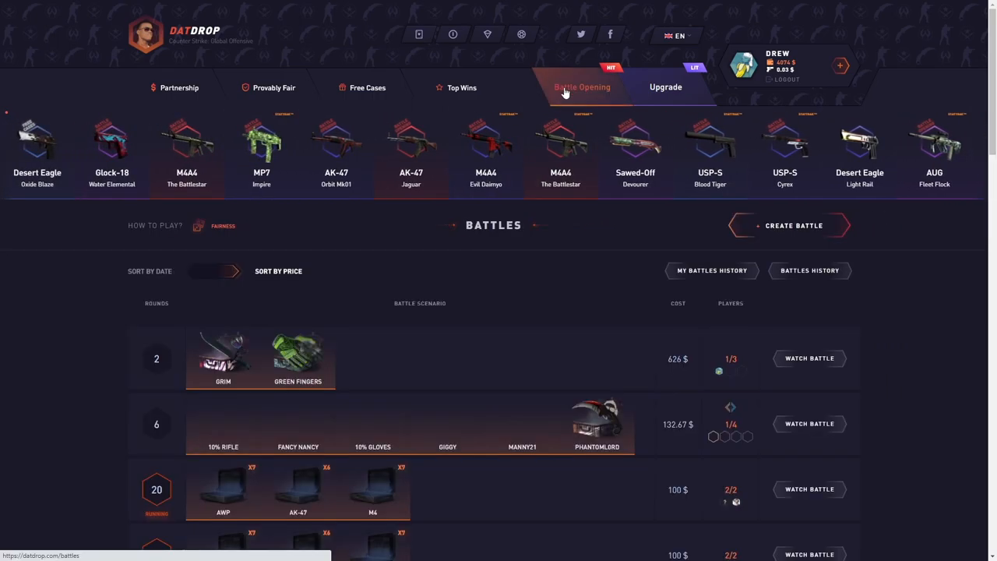
pyautogui.click(582, 87)
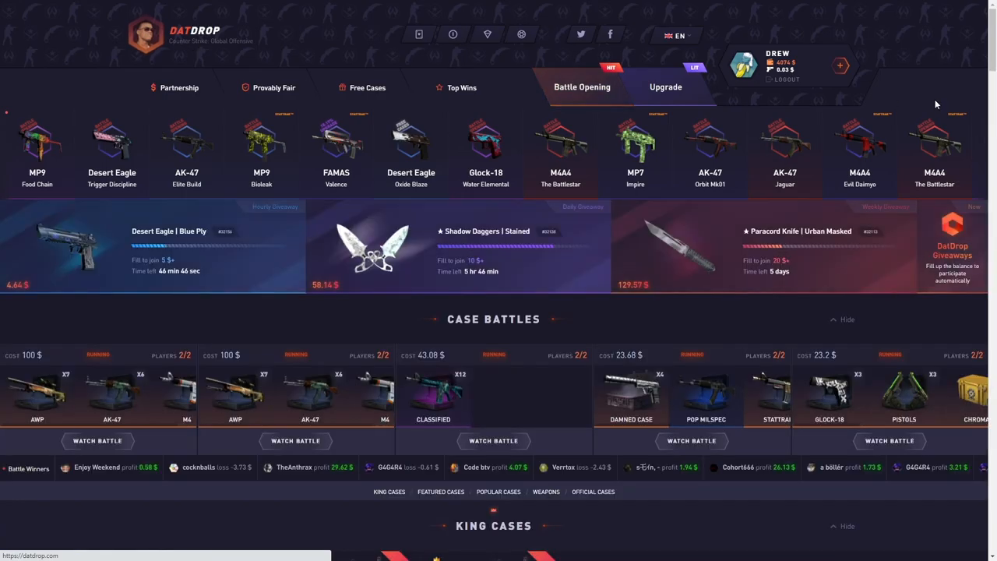
pyautogui.scroll(-3)
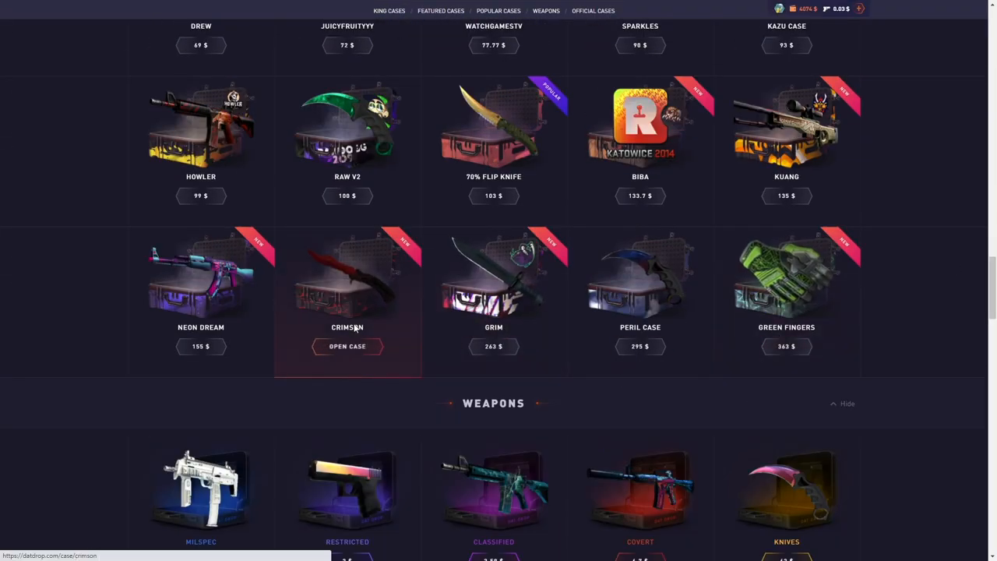
# Step: Open one Crimson case from its case page
pyautogui.click(347, 346)
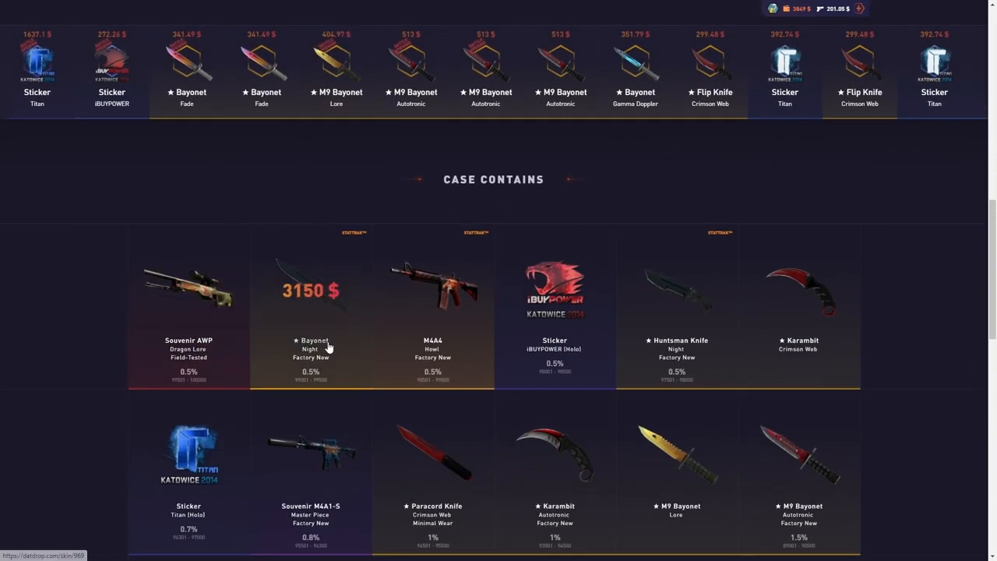
pyautogui.scroll(-3)
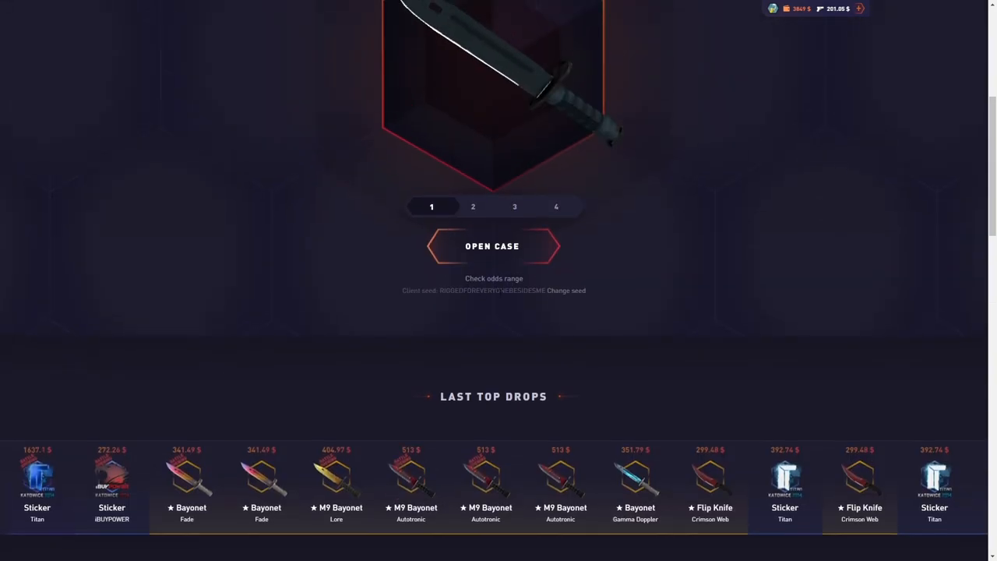
pyautogui.click(491, 245)
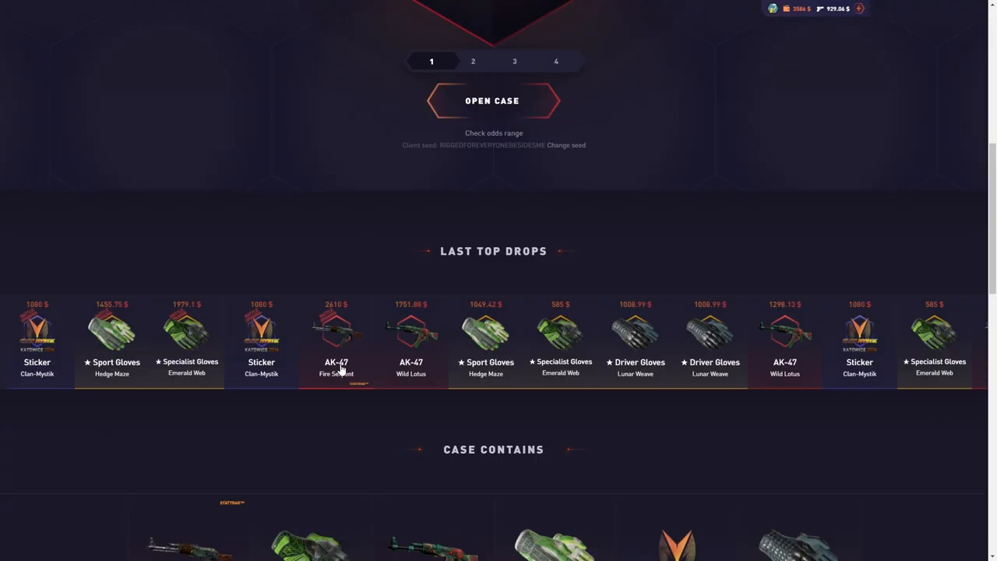
# Step: Open four Green Fingers cases for 1452 $, then try again for another opening
pyautogui.scroll(-3)
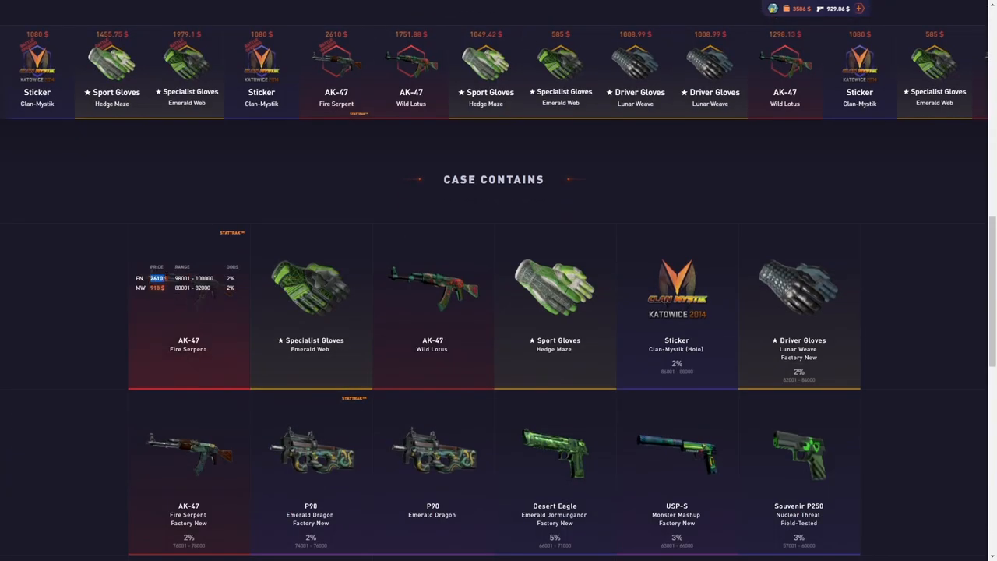
pyautogui.scroll(-3)
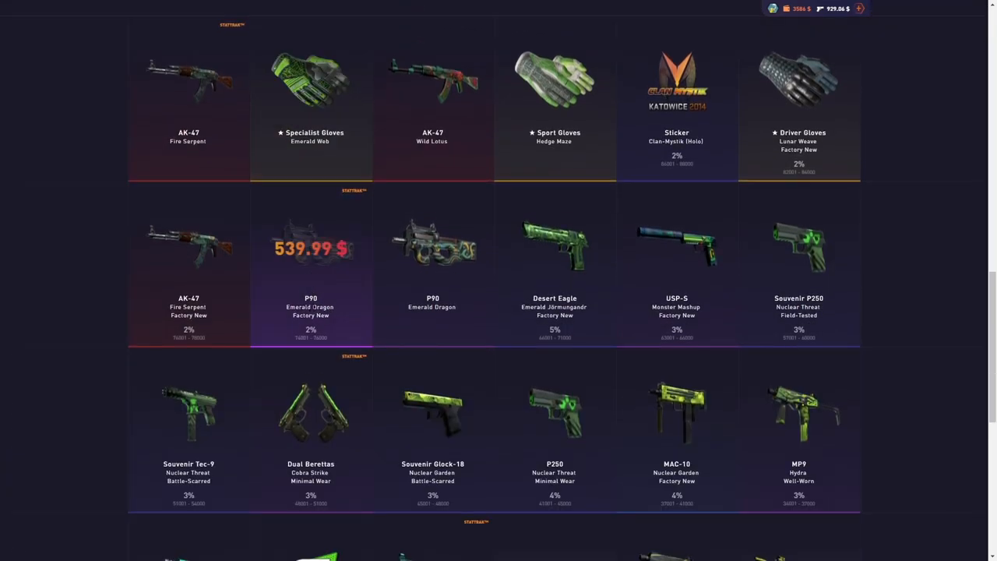
pyautogui.scroll(-3)
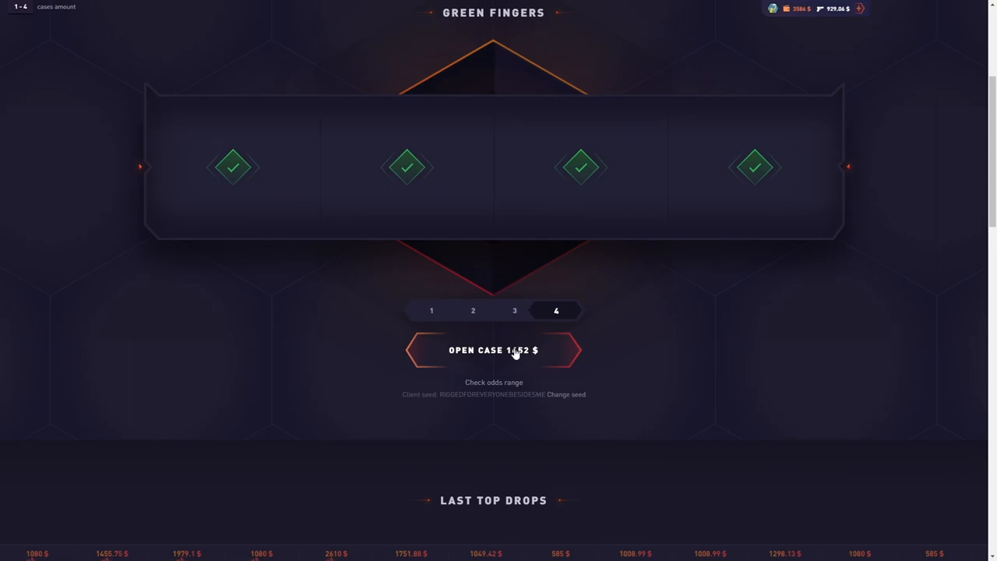
pyautogui.click(493, 350)
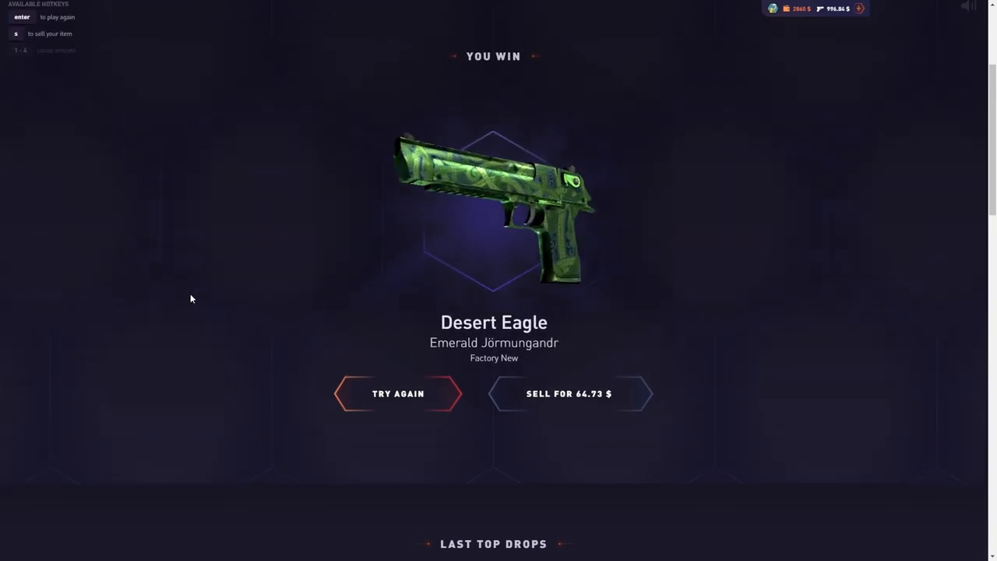
pyautogui.click(398, 394)
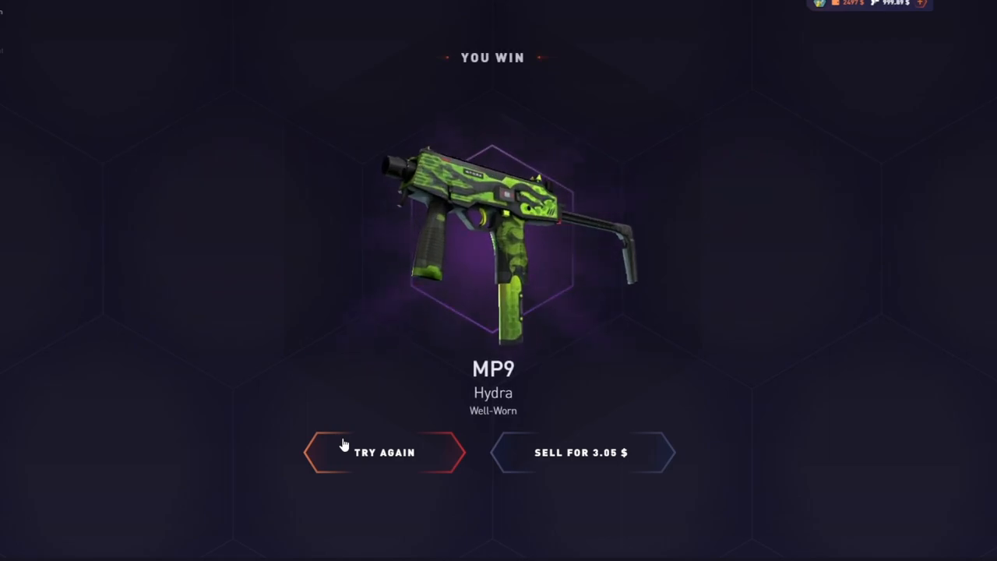
# Step: Return to the Green Fingers case via Try Again and open one more
pyautogui.click(384, 452)
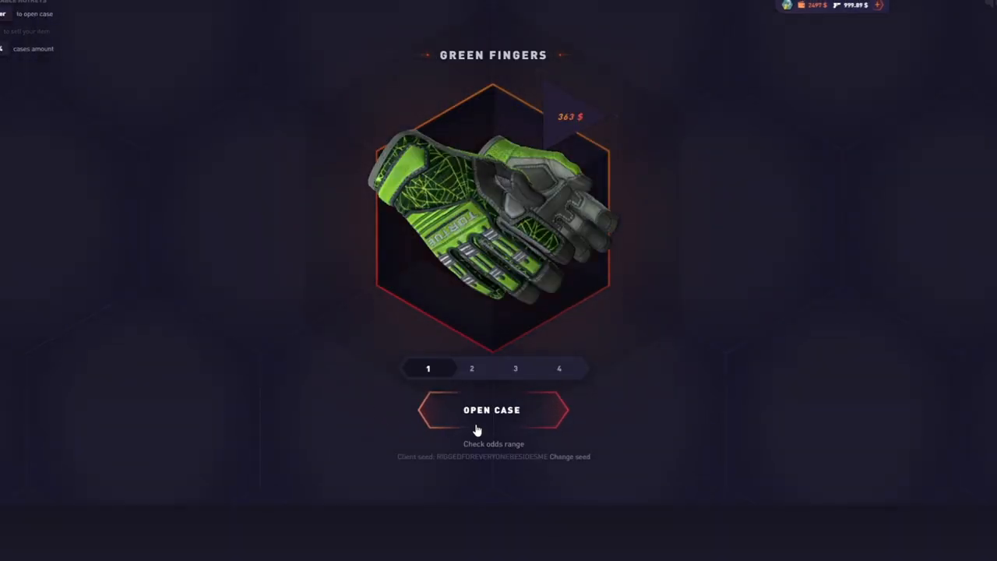
pyautogui.click(492, 410)
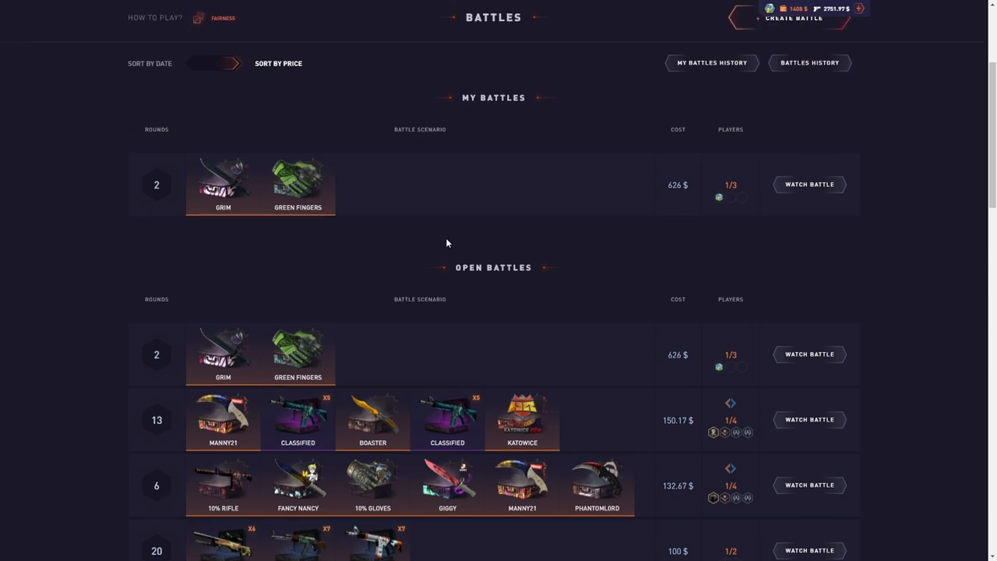
# Step: Leave the Battles page for the main page and scroll toward the Green Fingers case
pyautogui.click(808, 184)
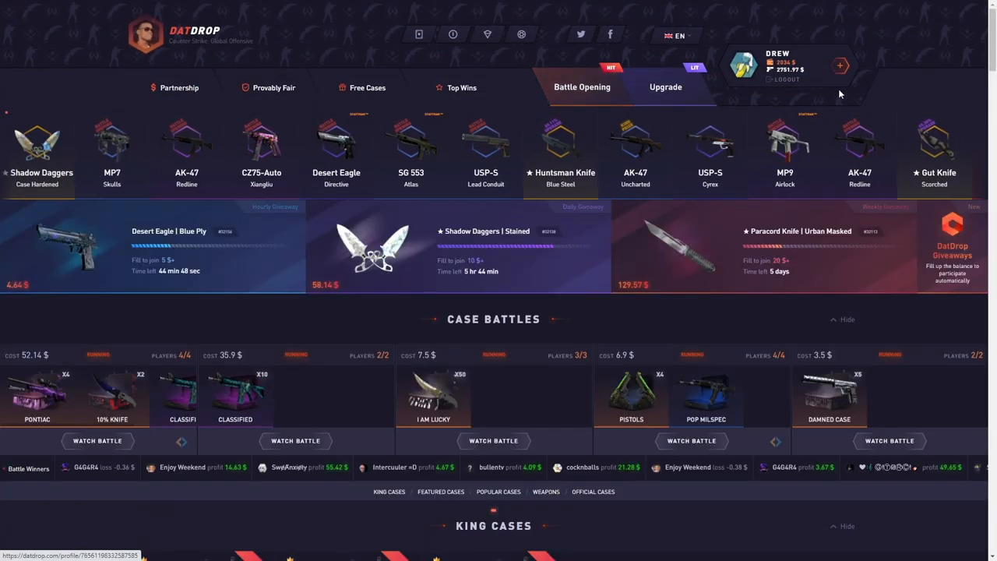
pyautogui.scroll(-3)
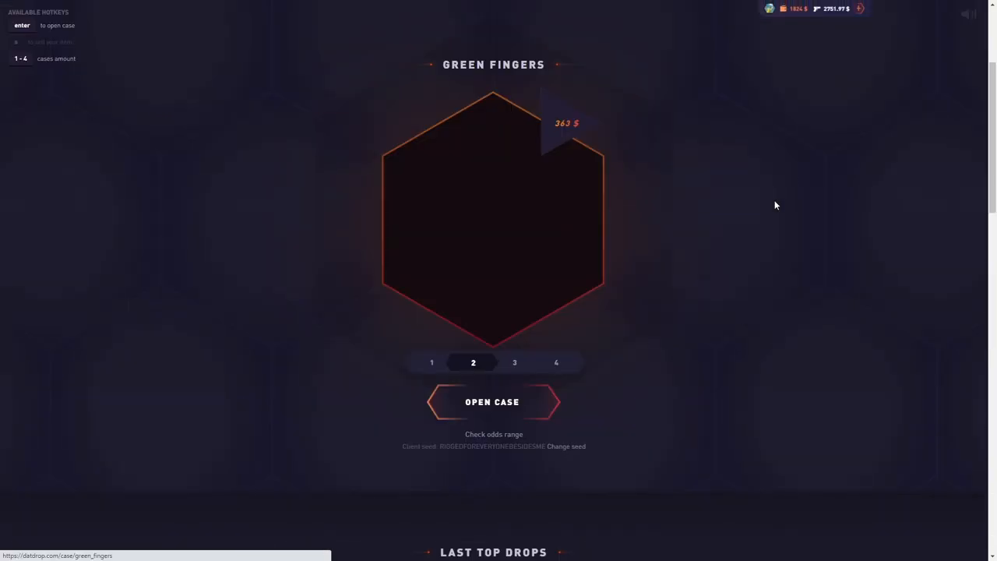
pyautogui.click(492, 402)
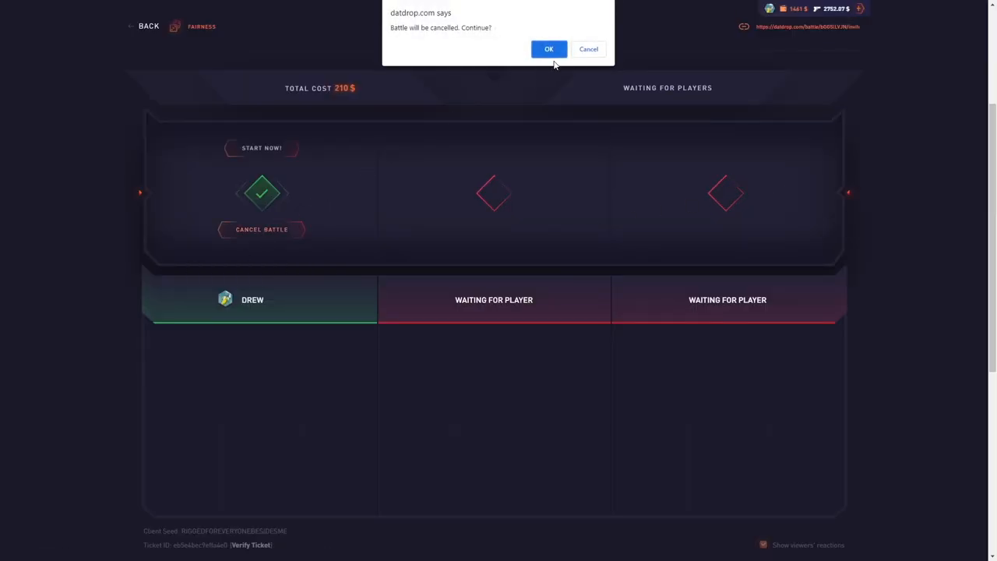
# Step: Confirm cancelling the waiting 210 $ three-player battle
pyautogui.click(549, 48)
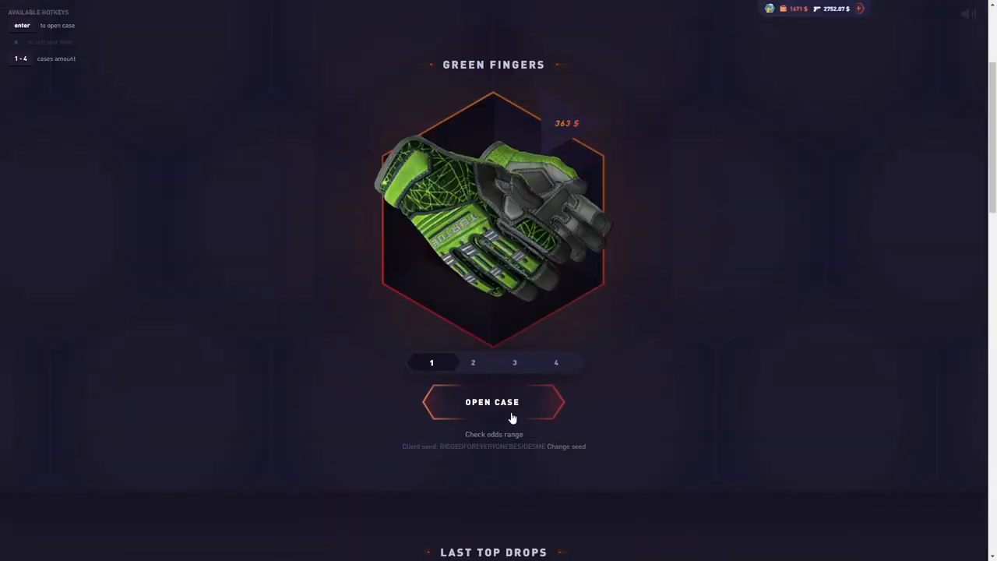
# Step: Open Green Fingers for an AK-47 Wild Lotus, then again for a Clan-Mystik (Holo) sticker
pyautogui.click(493, 402)
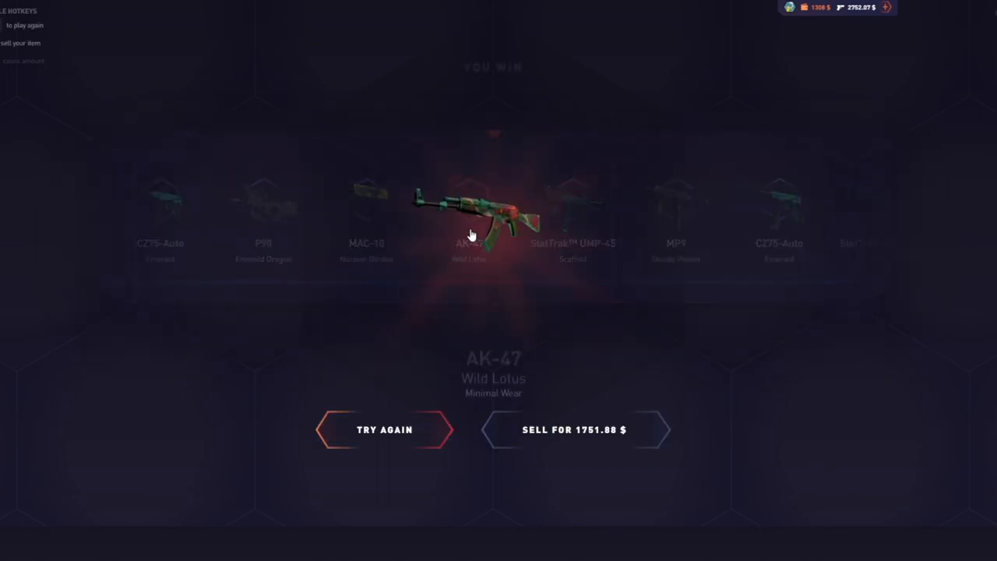
pyautogui.click(384, 429)
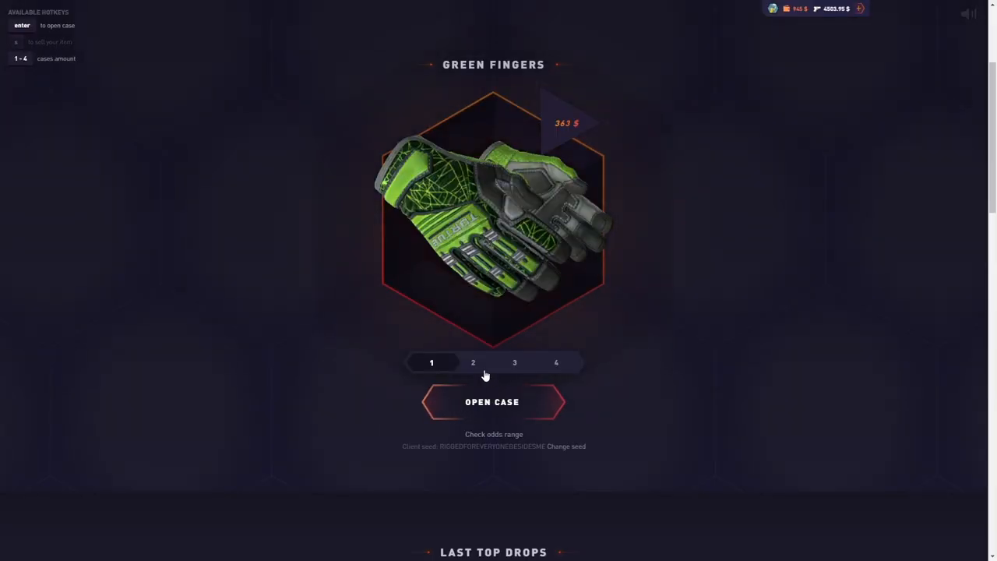
pyautogui.click(492, 402)
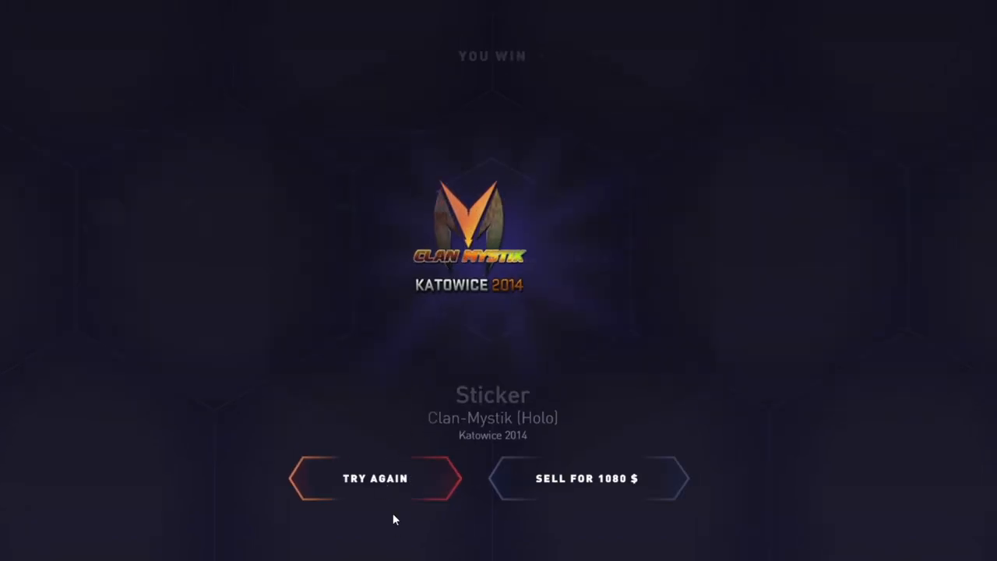
# Step: Sell the won Clan-Mystik Holo sticker from the result screen
pyautogui.click(375, 478)
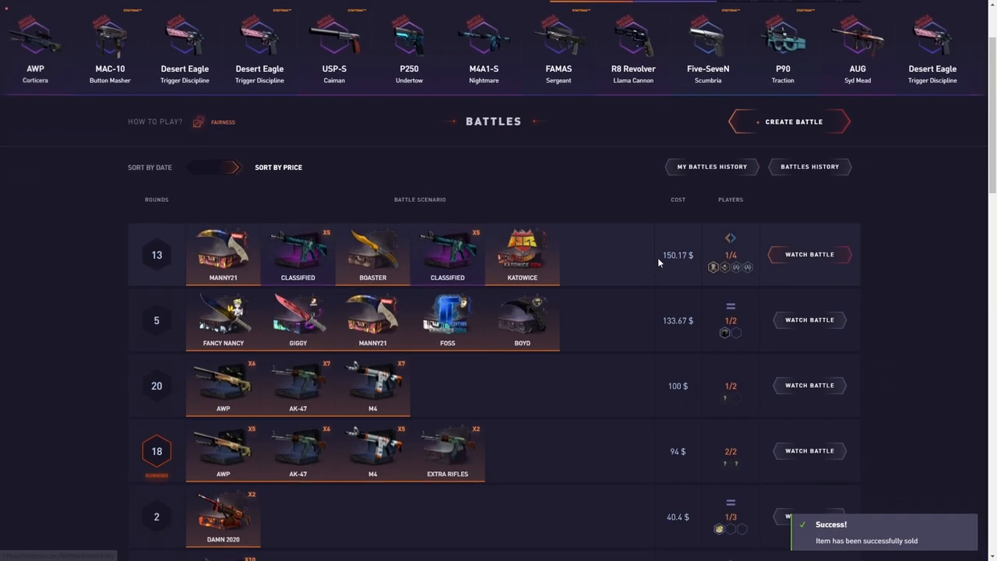
# Step: Start a new battle and add the single 263 $ Grim case
pyautogui.click(792, 122)
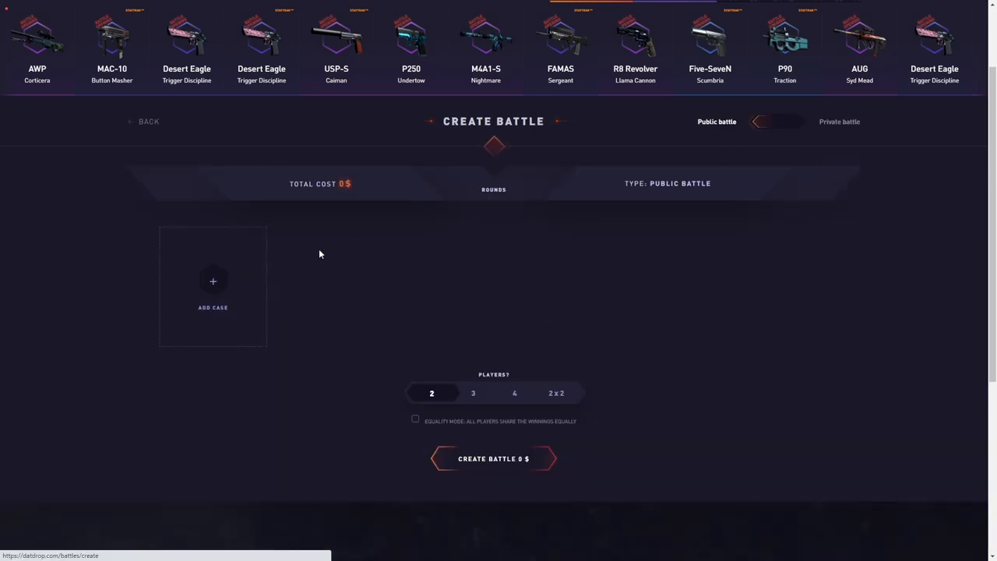
pyautogui.click(213, 282)
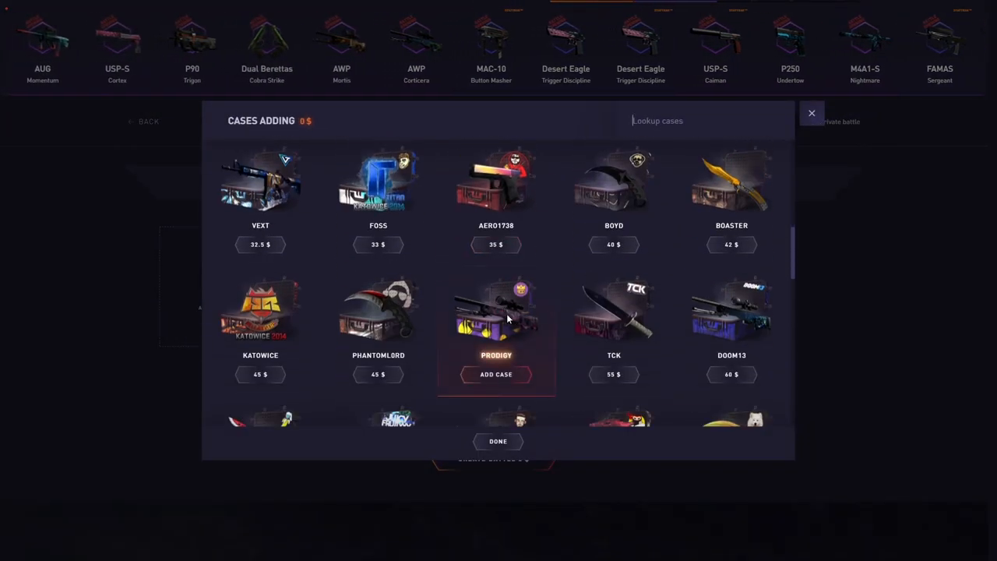
pyautogui.scroll(-3)
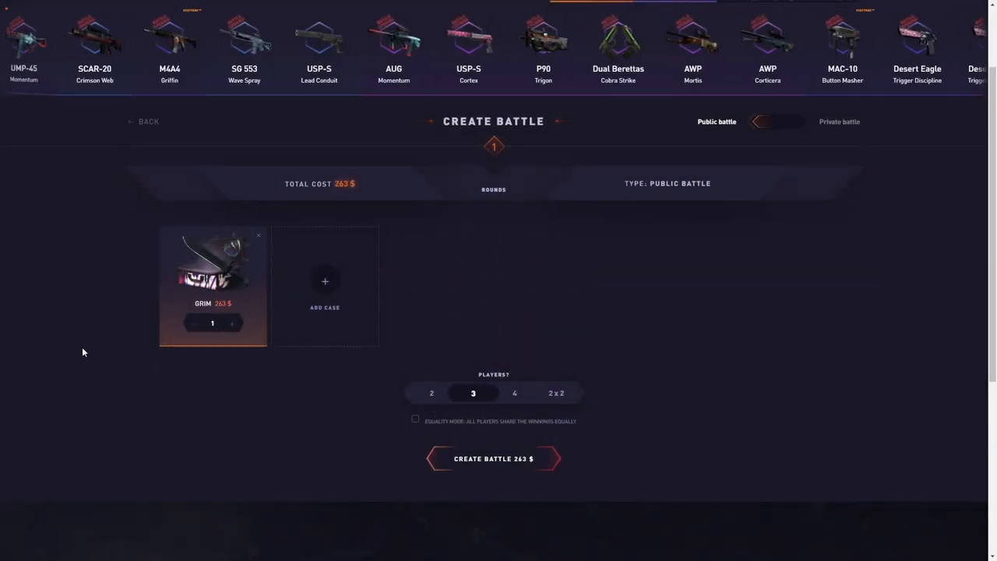
pyautogui.click(493, 458)
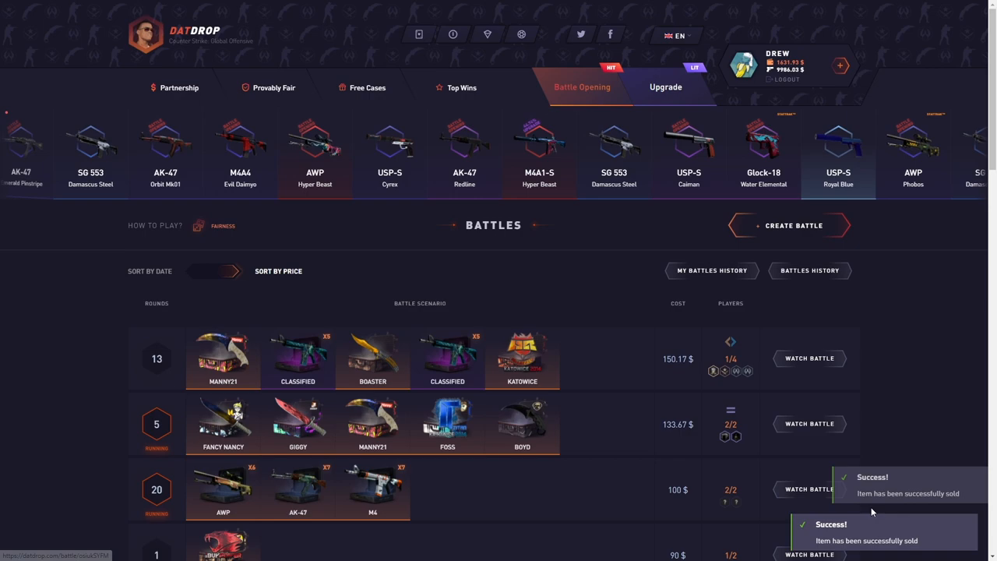
# Step: Open a Grim case for a Titan (Holo) Katowice 2014 sticker, then queue two Grim cases
pyautogui.scroll(-3)
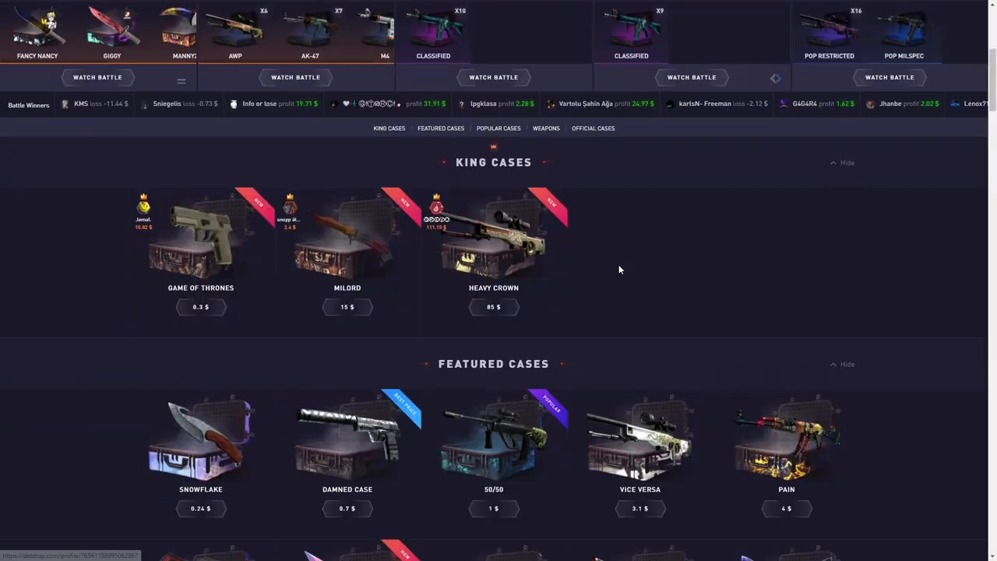
pyautogui.scroll(-3)
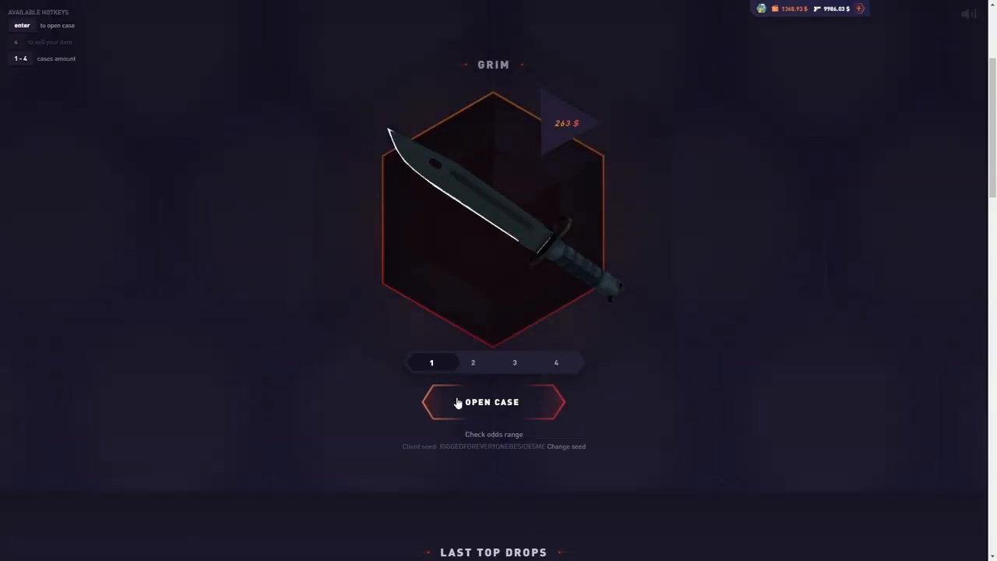
pyautogui.click(493, 401)
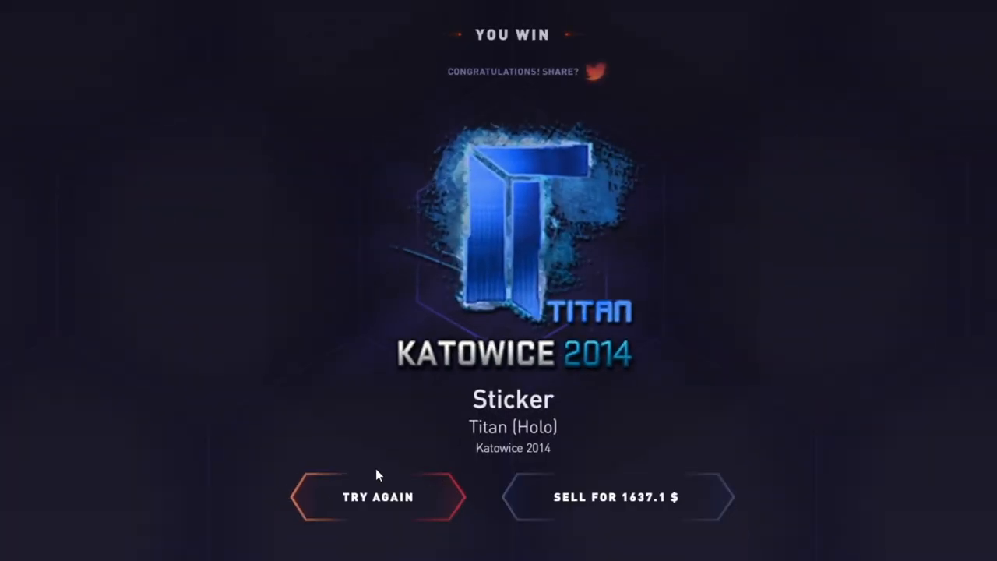
pyautogui.click(378, 497)
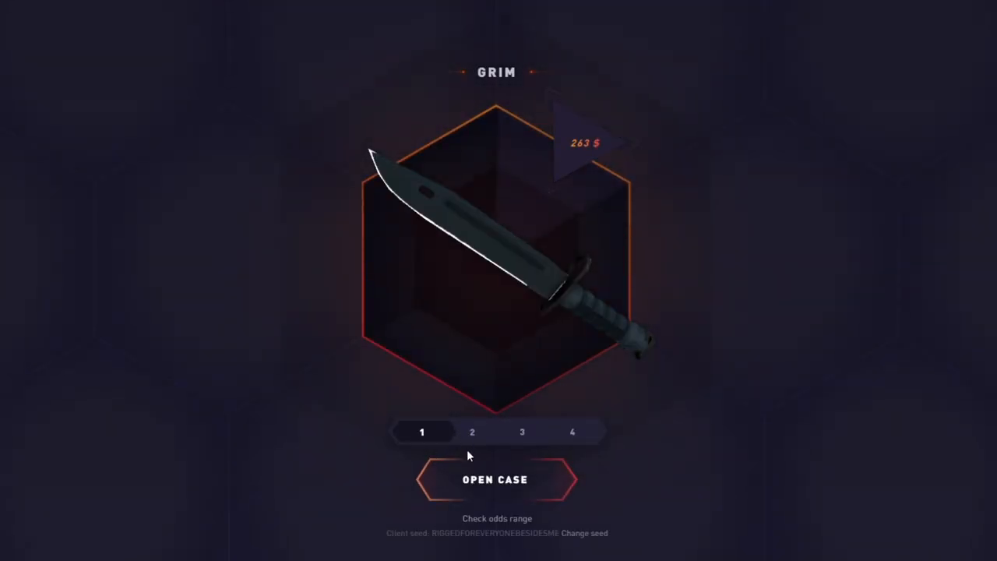
pyautogui.click(495, 479)
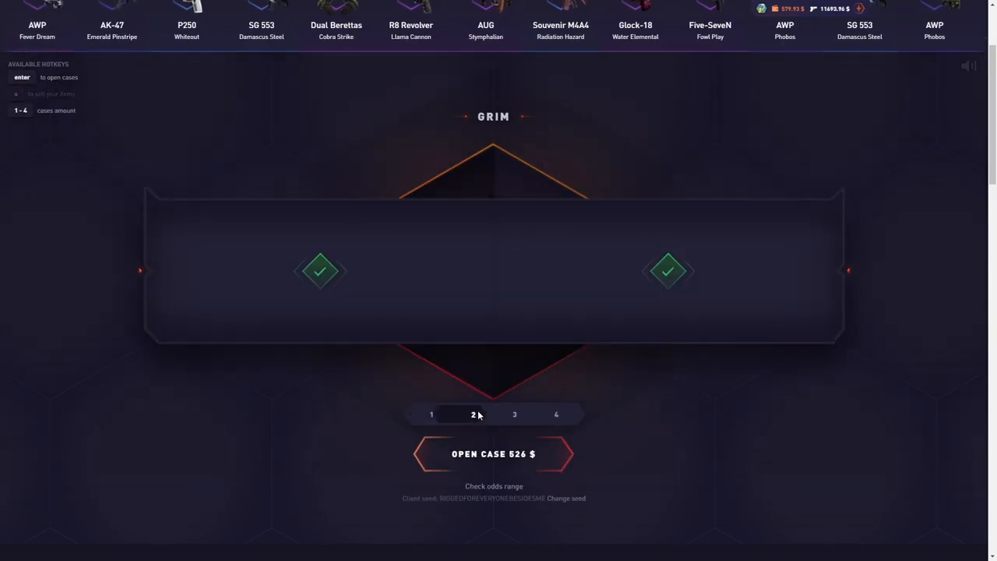
# Step: Open two Grim cases for 526 $, winning a PP-Bizon High Roller, then return for another
pyautogui.click(493, 454)
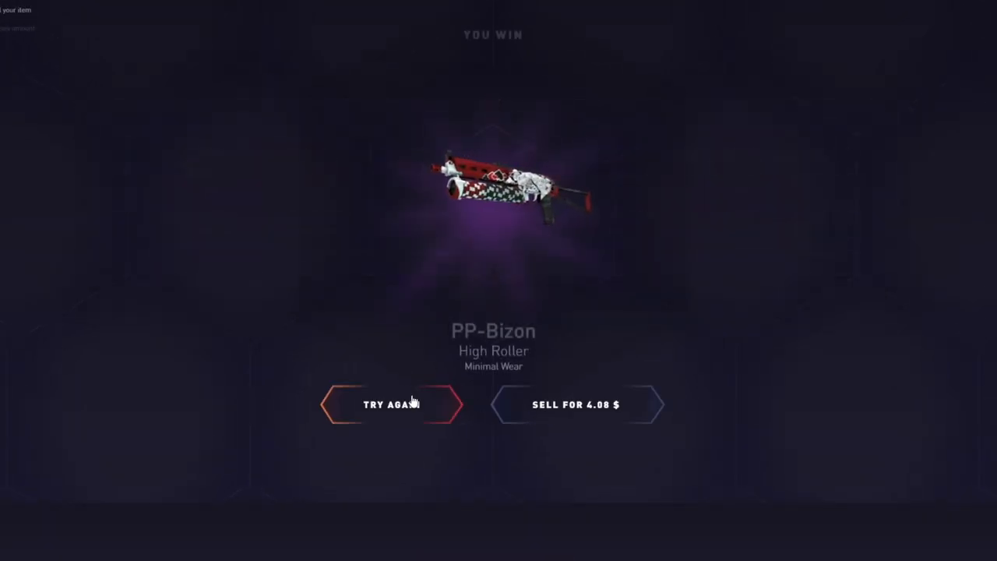
pyautogui.click(392, 404)
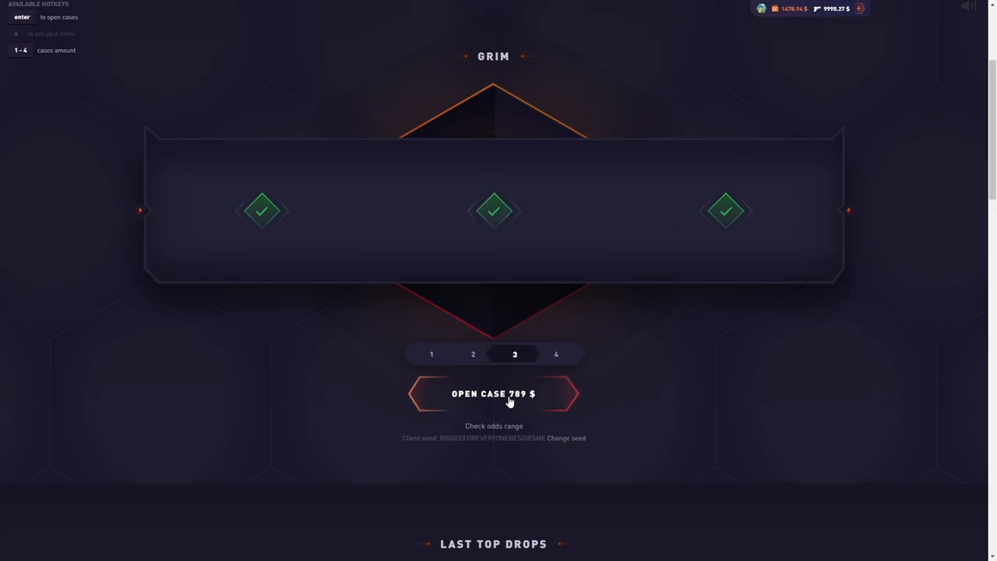
# Step: Open three Grim cases for 789 $, winning iBUYPOWER sticker, Bayonet Fade and PP-Bizon
pyautogui.click(493, 393)
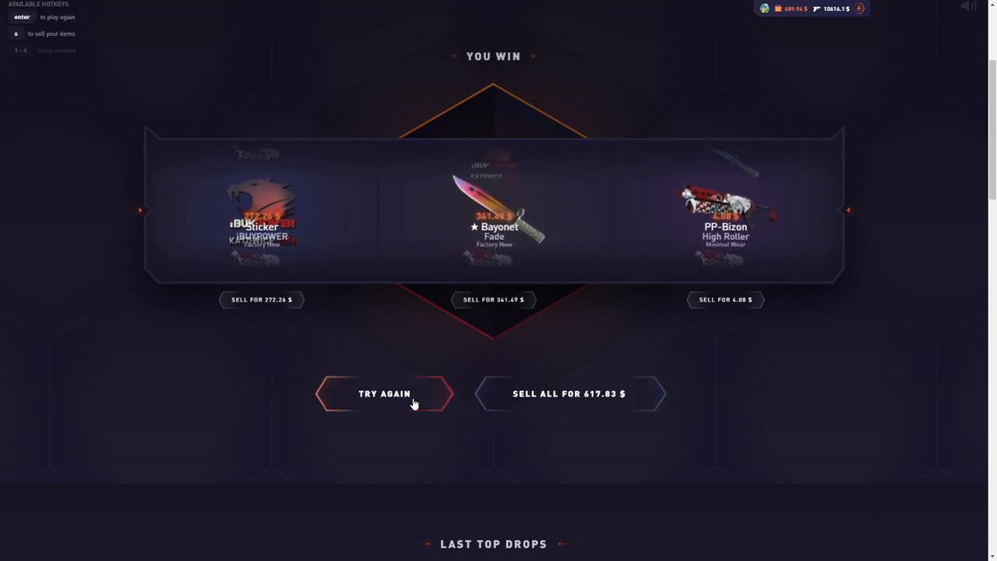
pyautogui.click(384, 393)
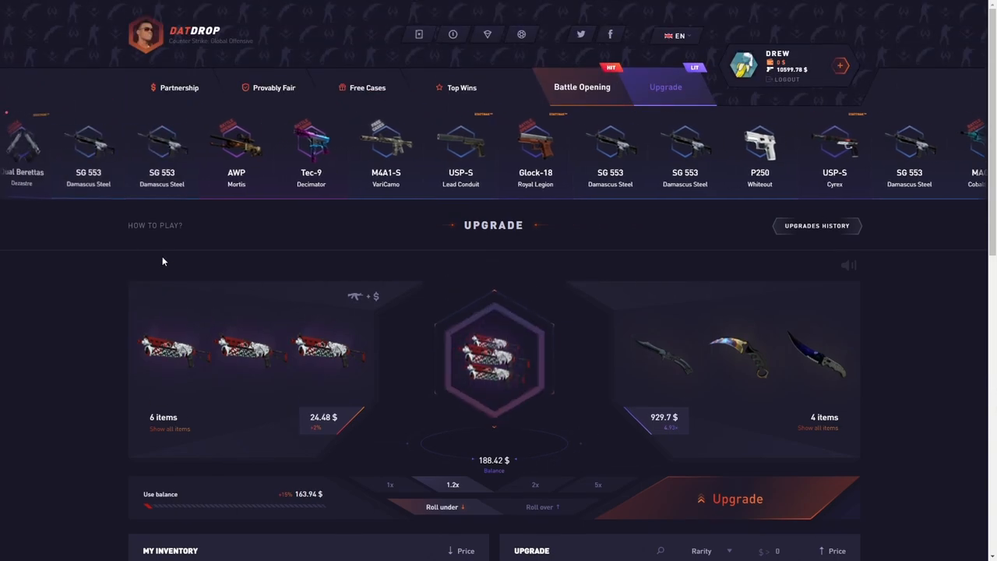
# Step: Cash out the inventory skins worth 4484.27 $ to the selected address and confirm
pyautogui.scroll(-3)
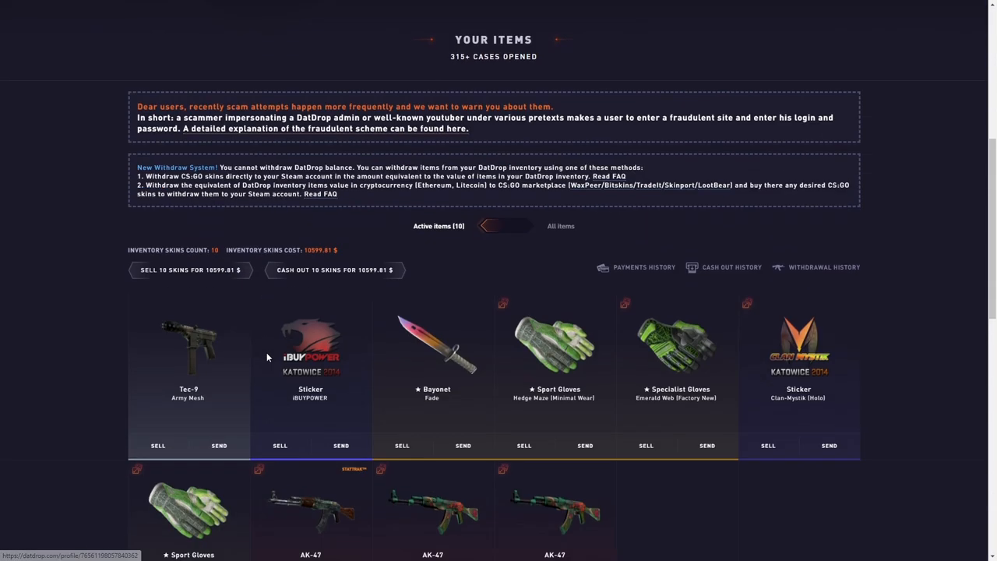
pyautogui.click(334, 270)
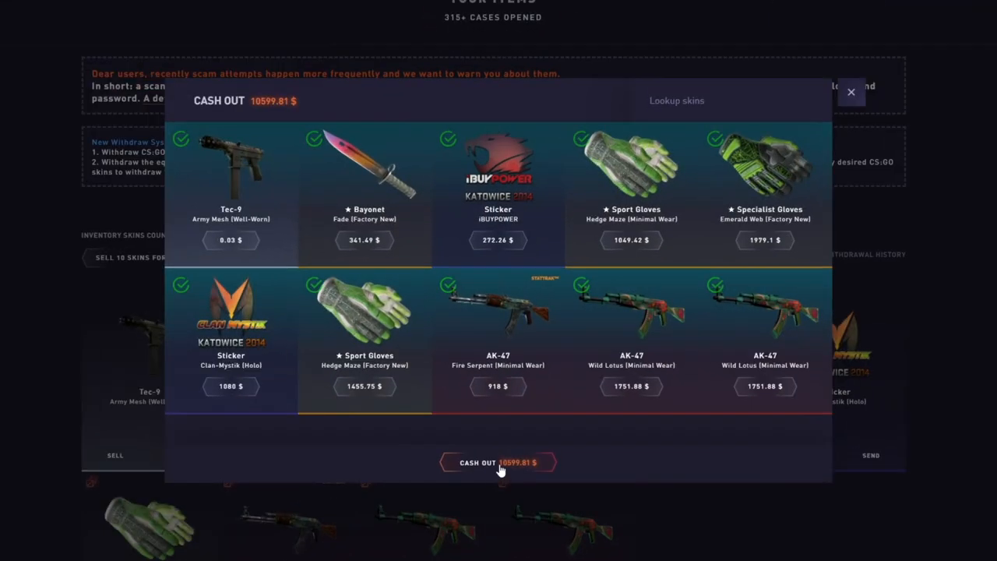
pyautogui.click(499, 462)
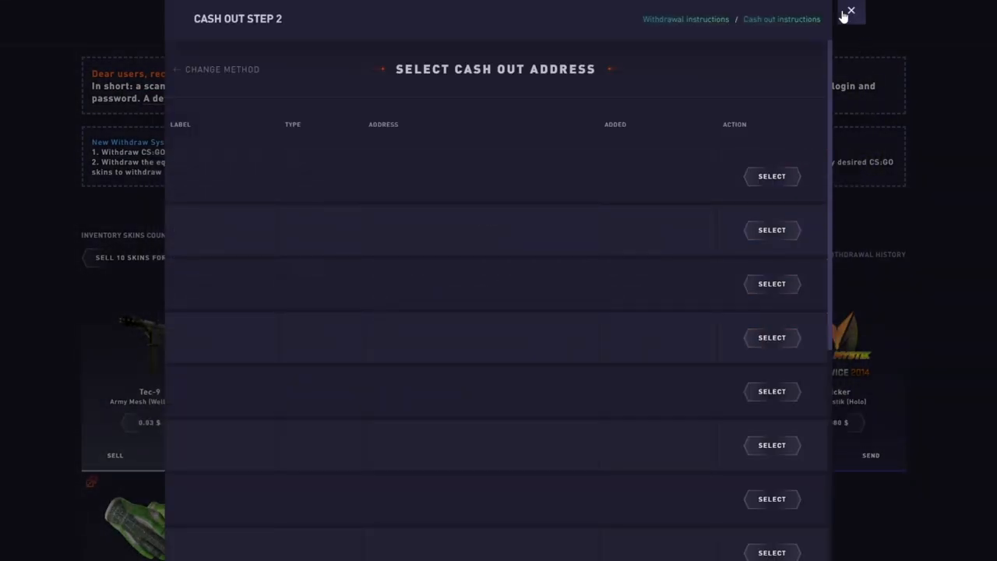
pyautogui.click(850, 10)
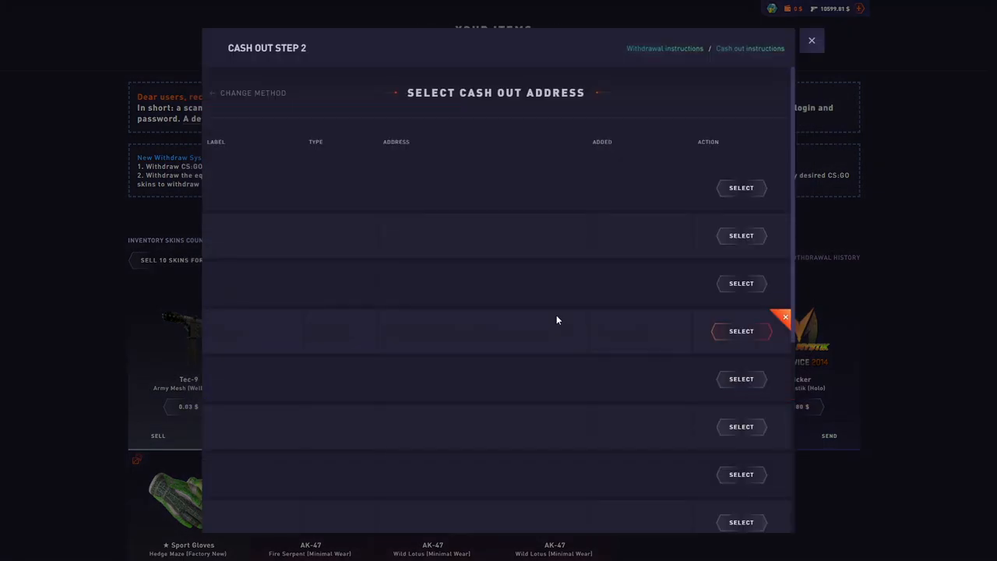
pyautogui.click(741, 330)
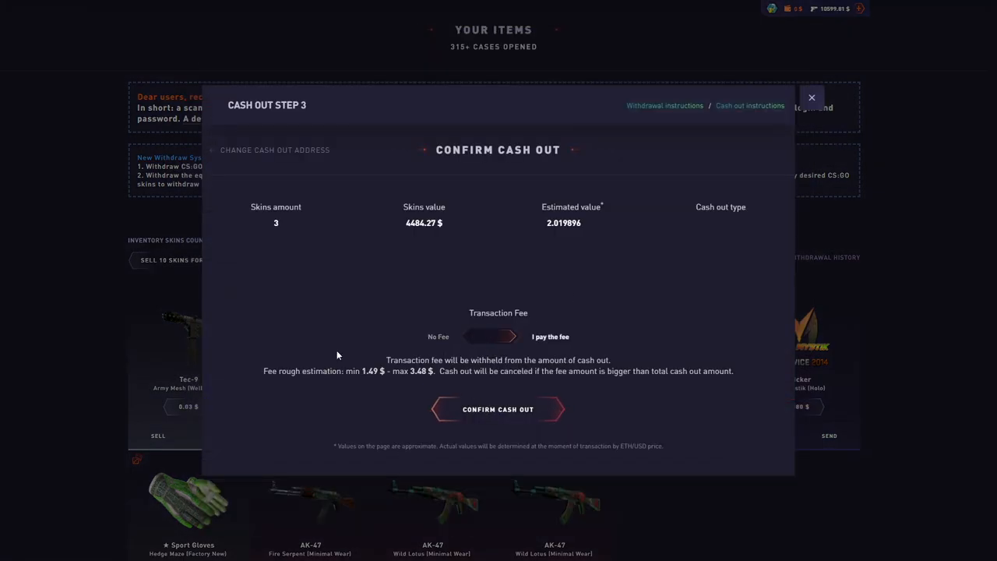
pyautogui.click(498, 409)
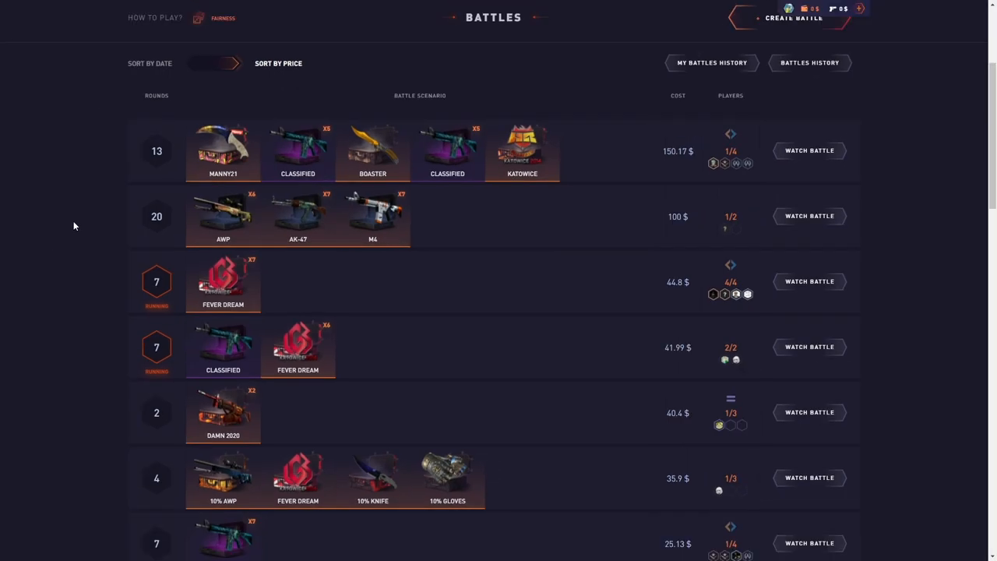
pyautogui.moveTo(44, 226)
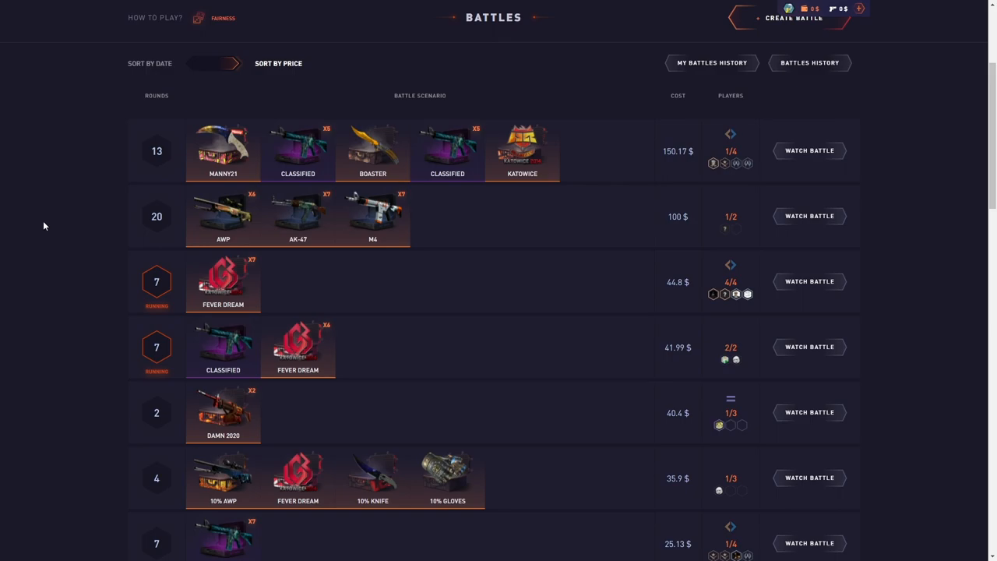